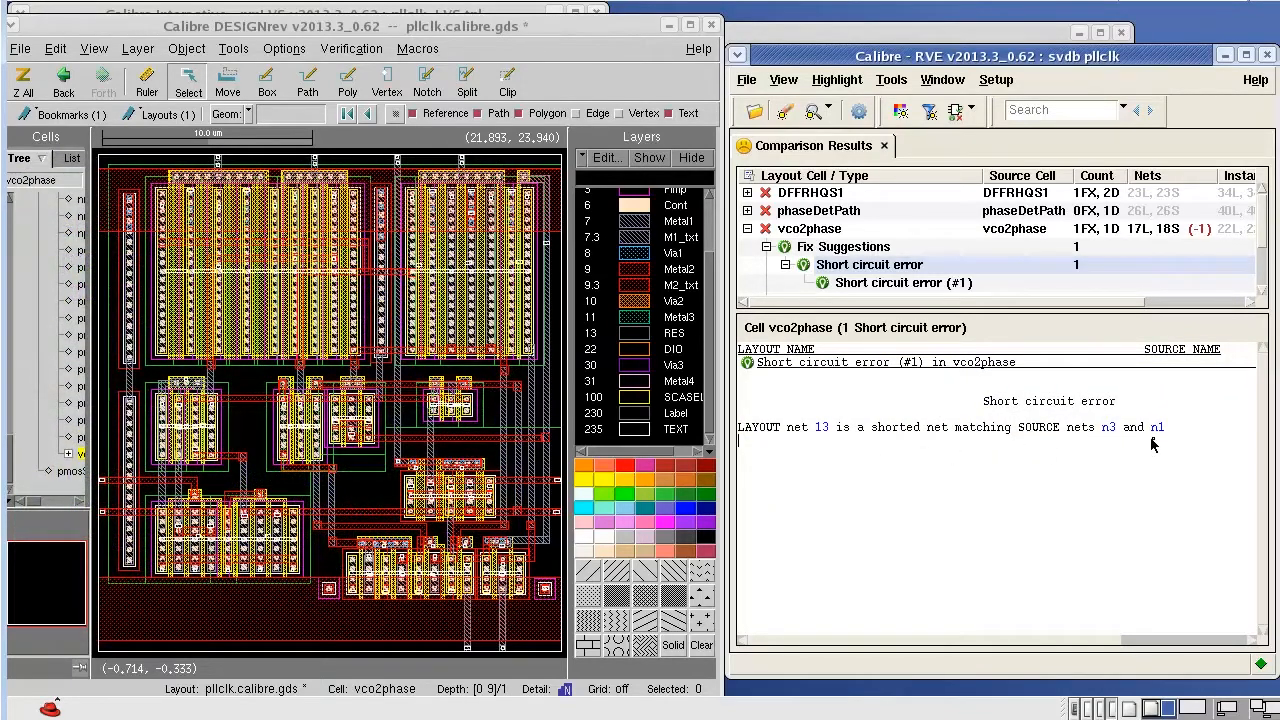
mouse_move(1164, 444)
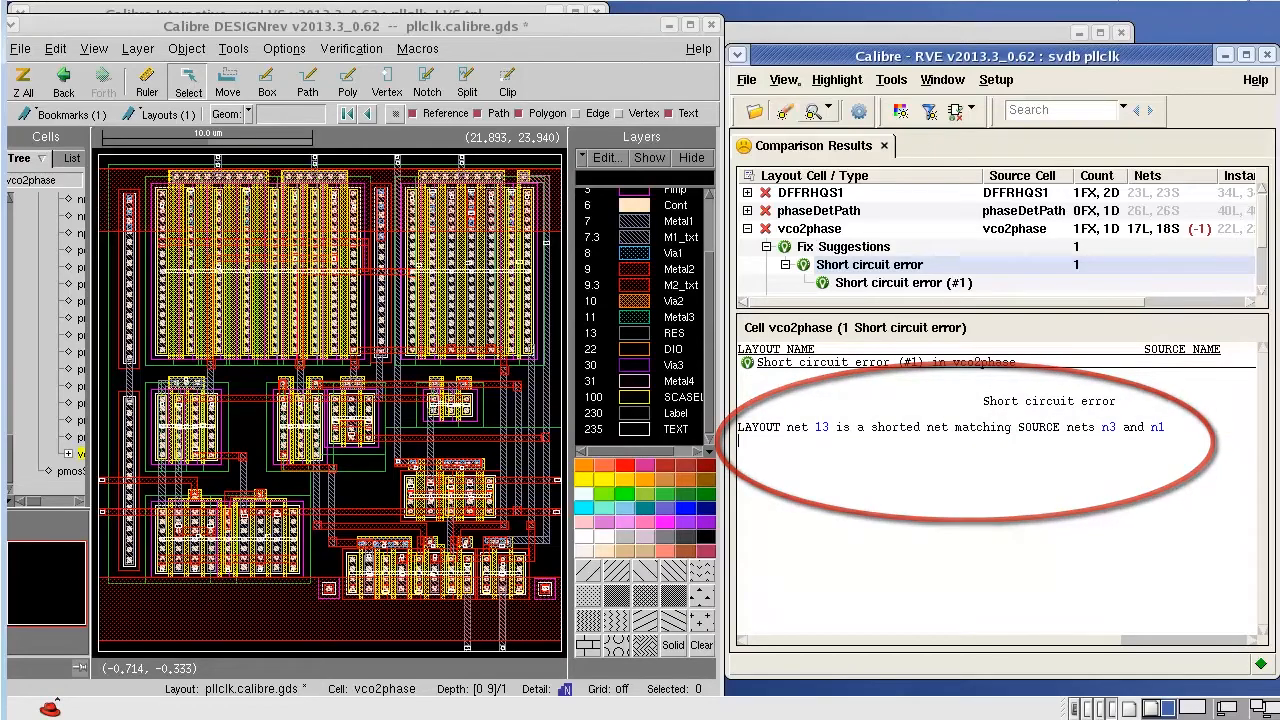
Step: Highlight shorted layout net 13 and trace source nets n3 and n1 in the schematic
left_click(784, 80)
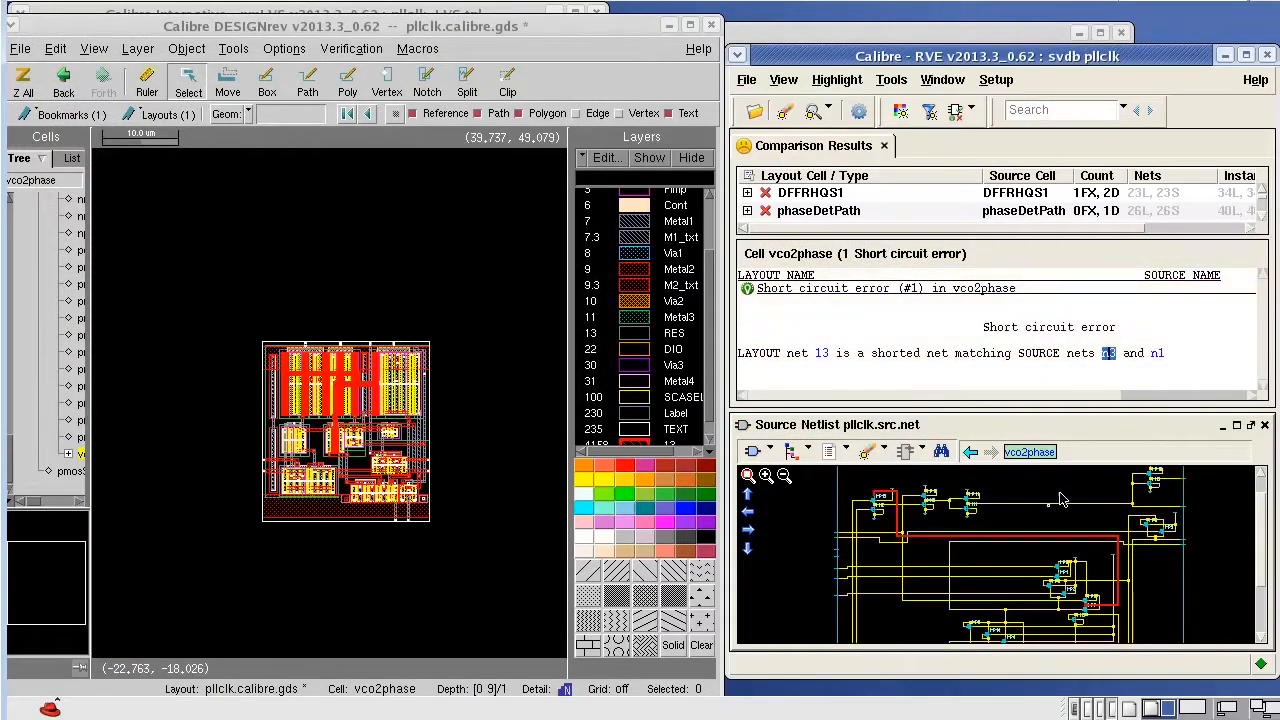
mouse_move(1136, 436)
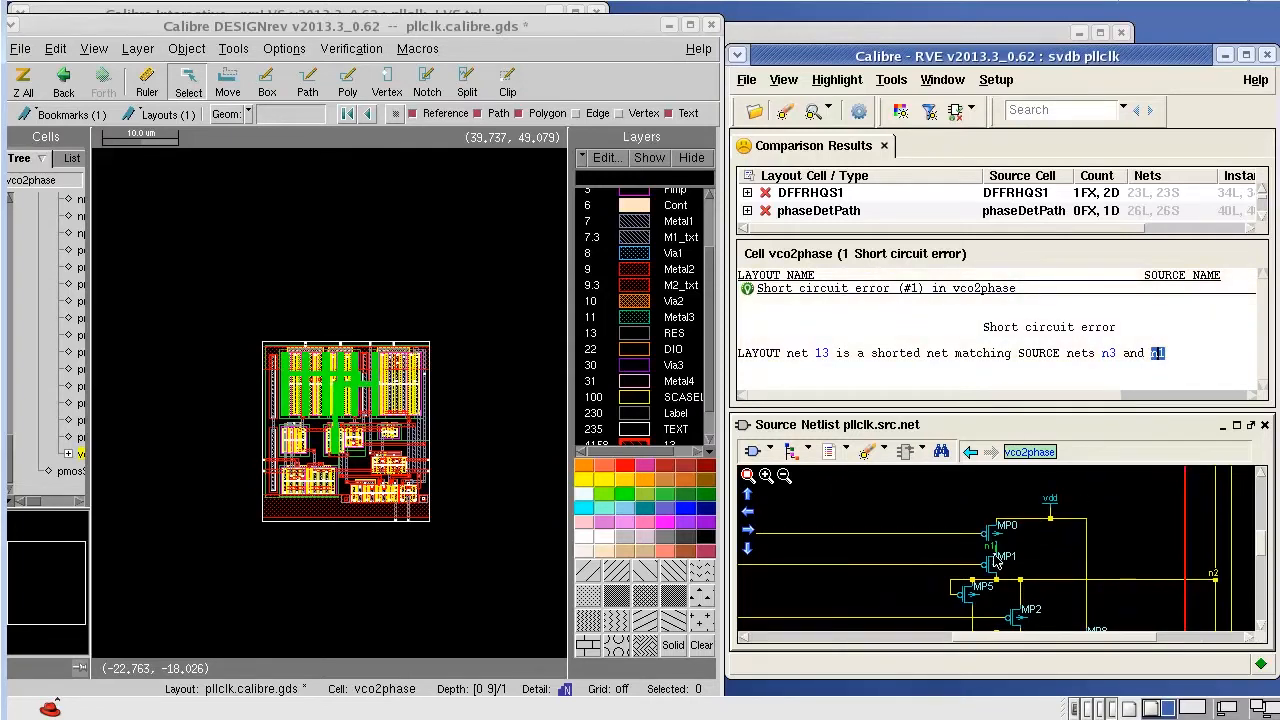
scroll("down", 3)
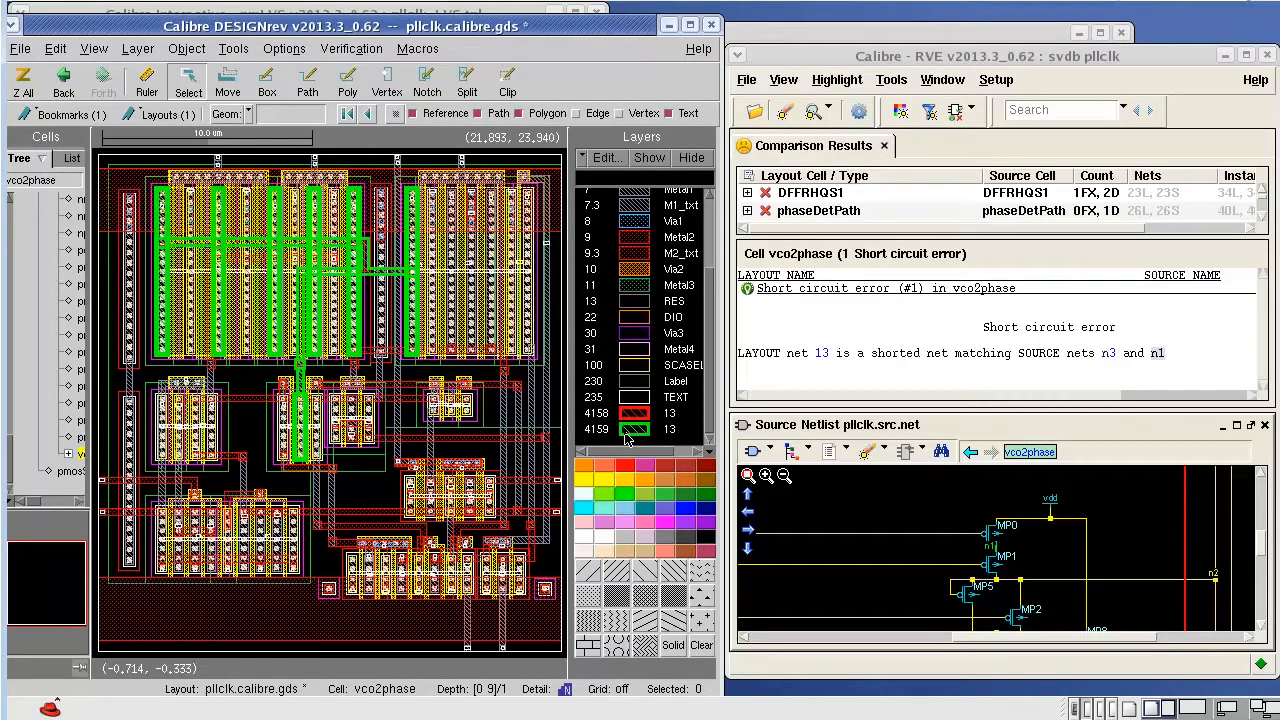
mouse_move(1030, 610)
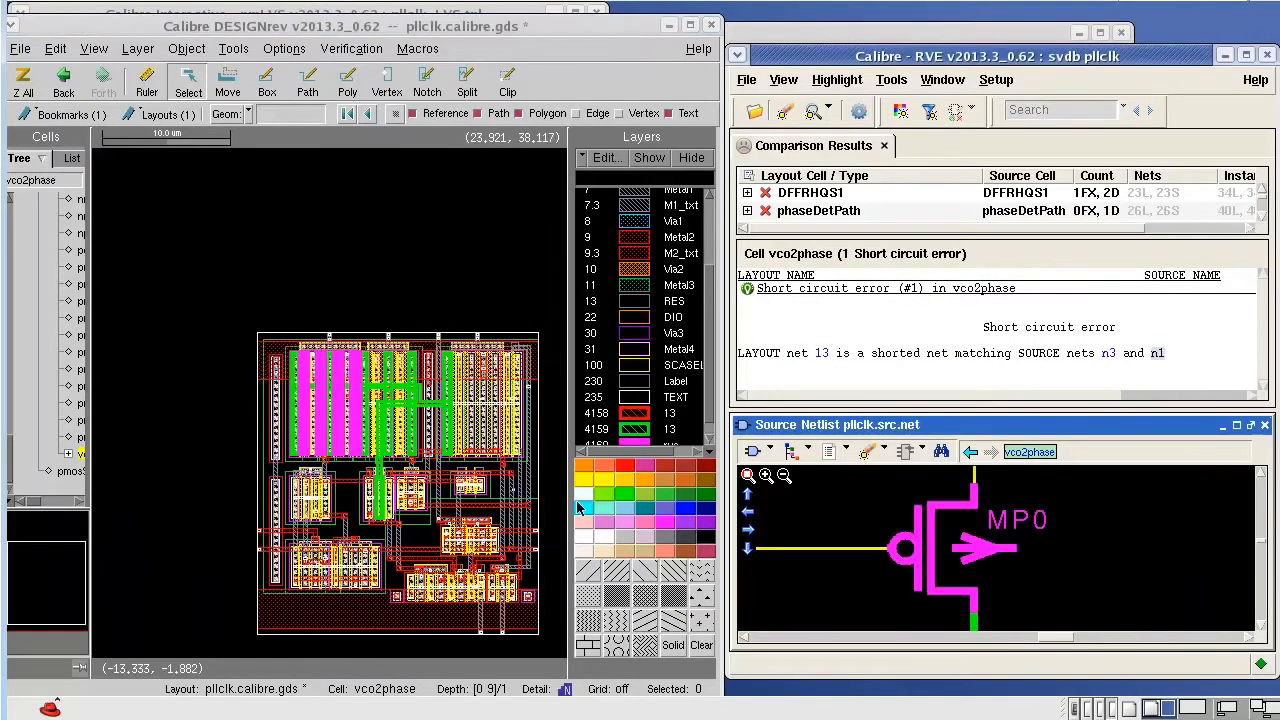
mouse_move(1108, 556)
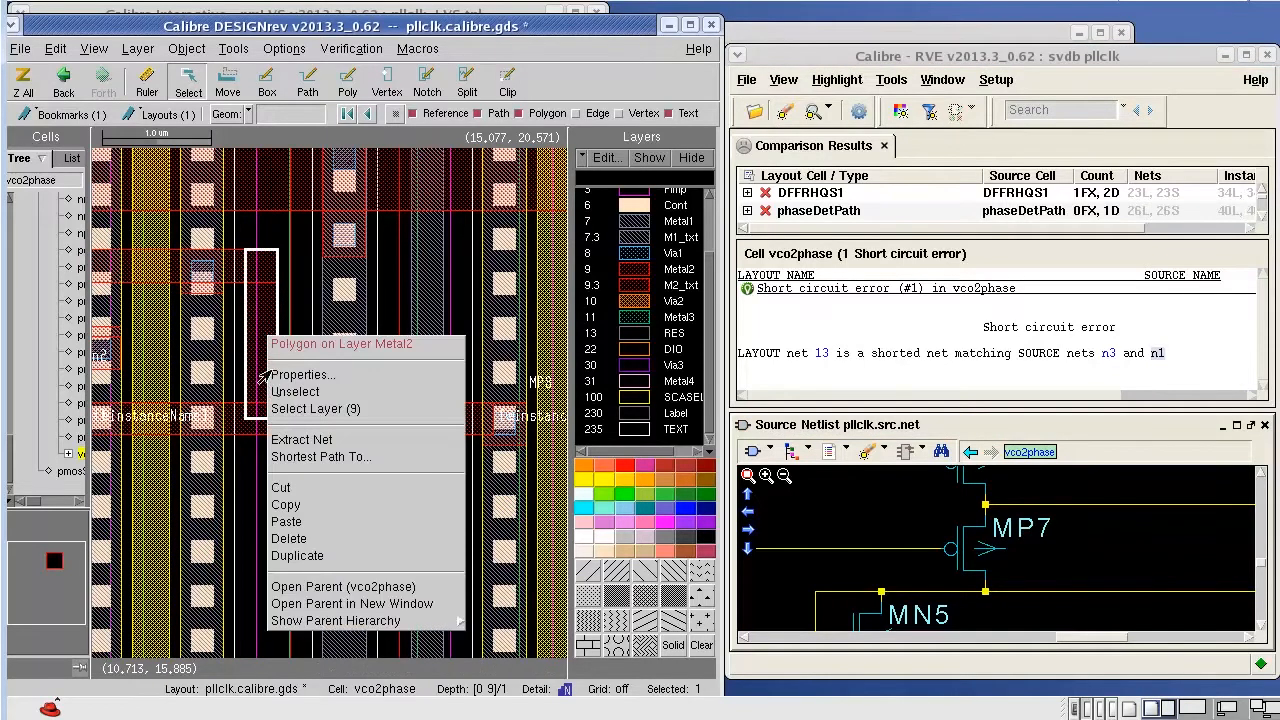
mouse_move(288, 538)
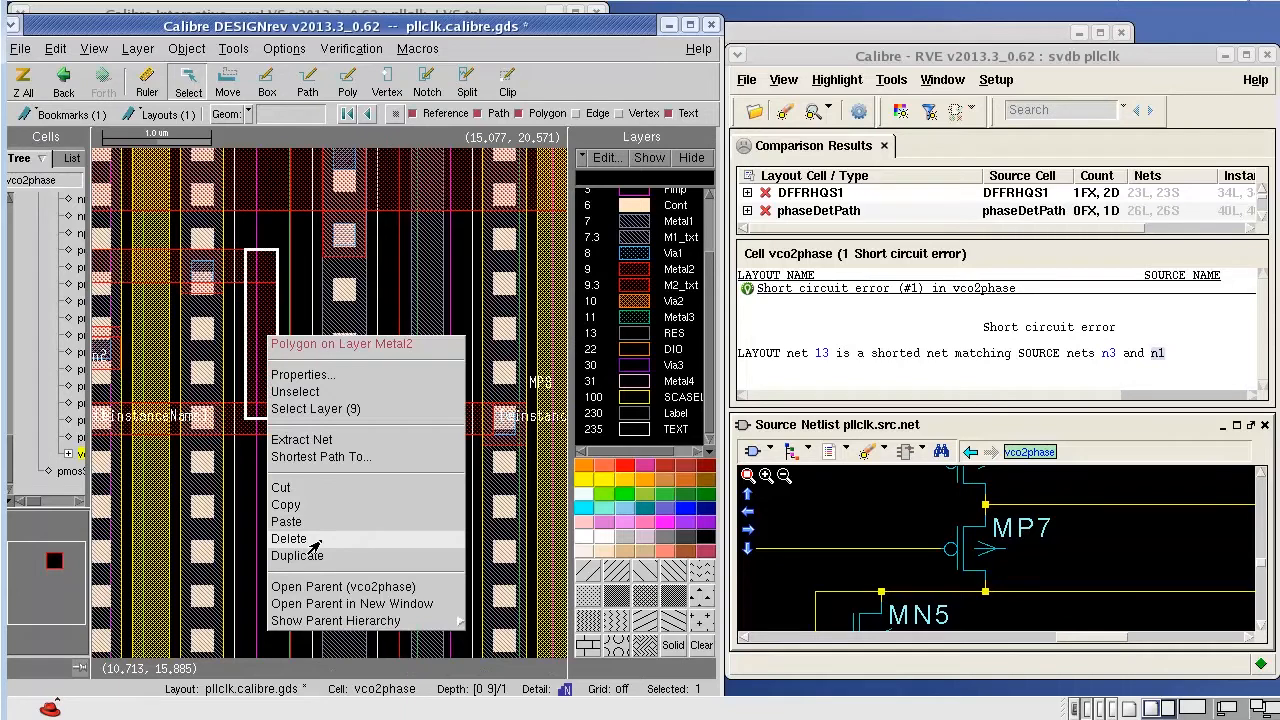
Step: Delete the offending Metal2 polygon shorting the nets in the vco2phase layout
left_click(304, 374)
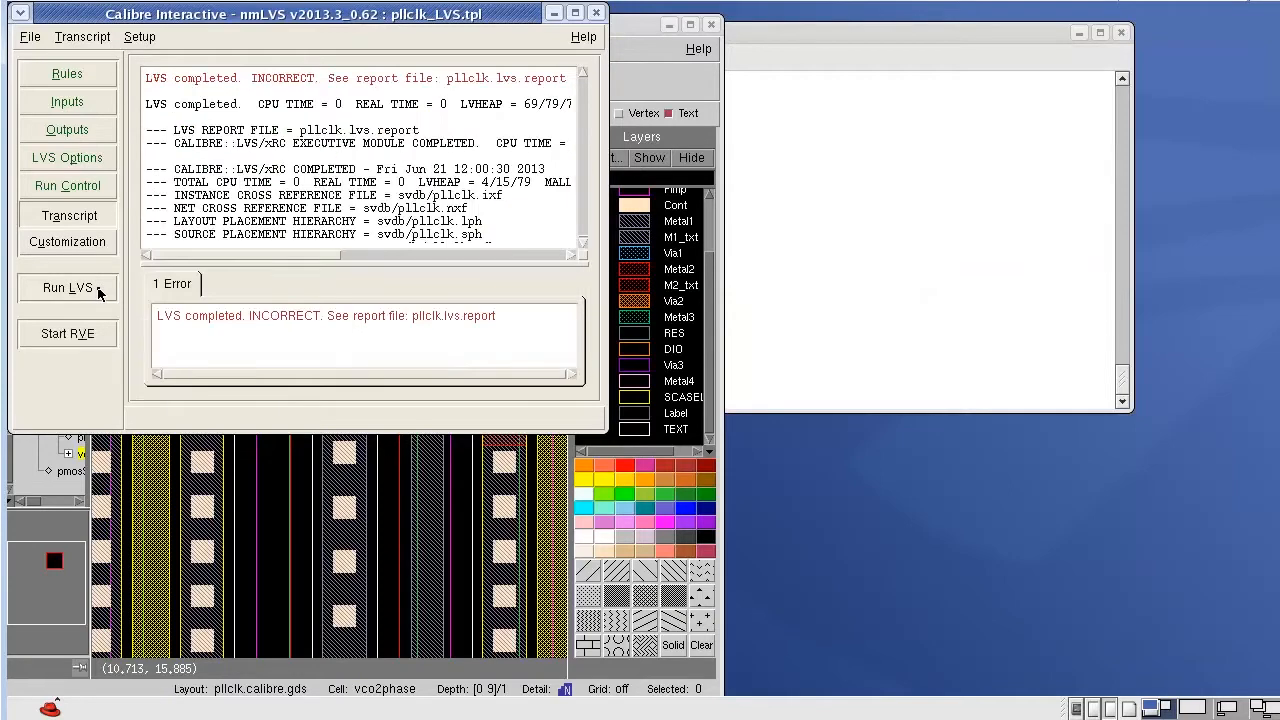
Step: Rerun nmLVS on the edited vco2phase layout
left_click(68, 332)
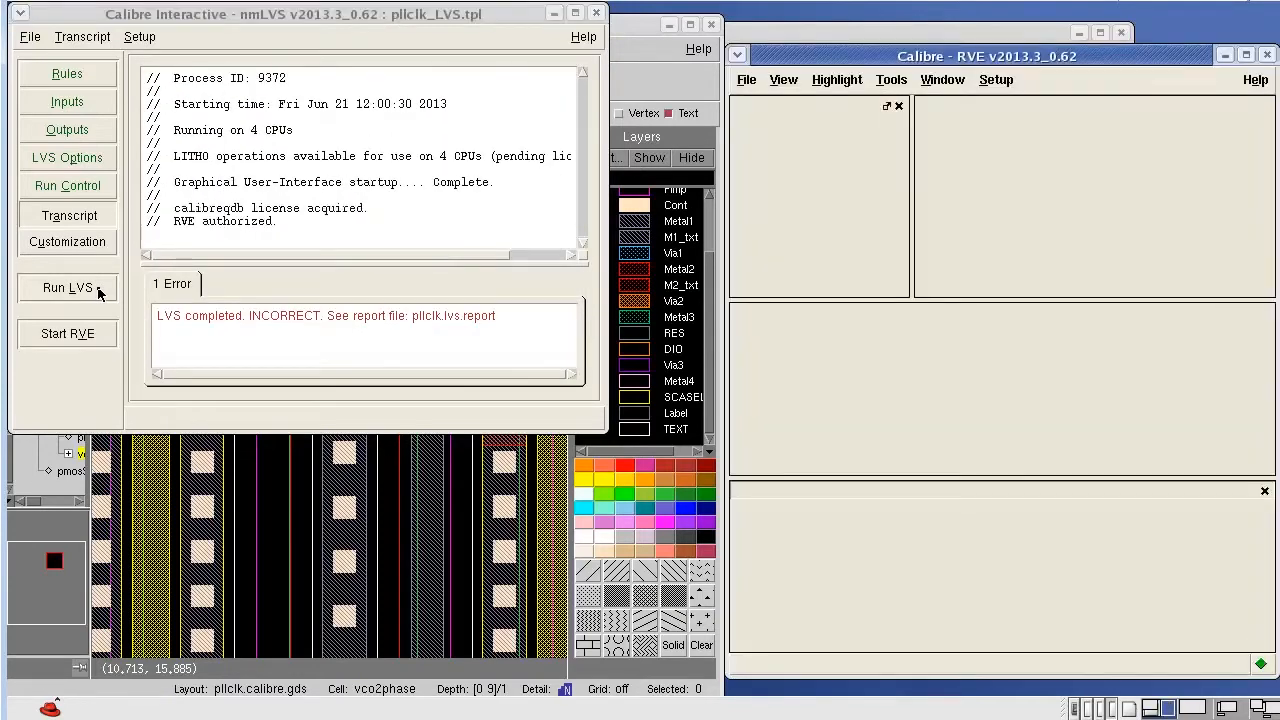